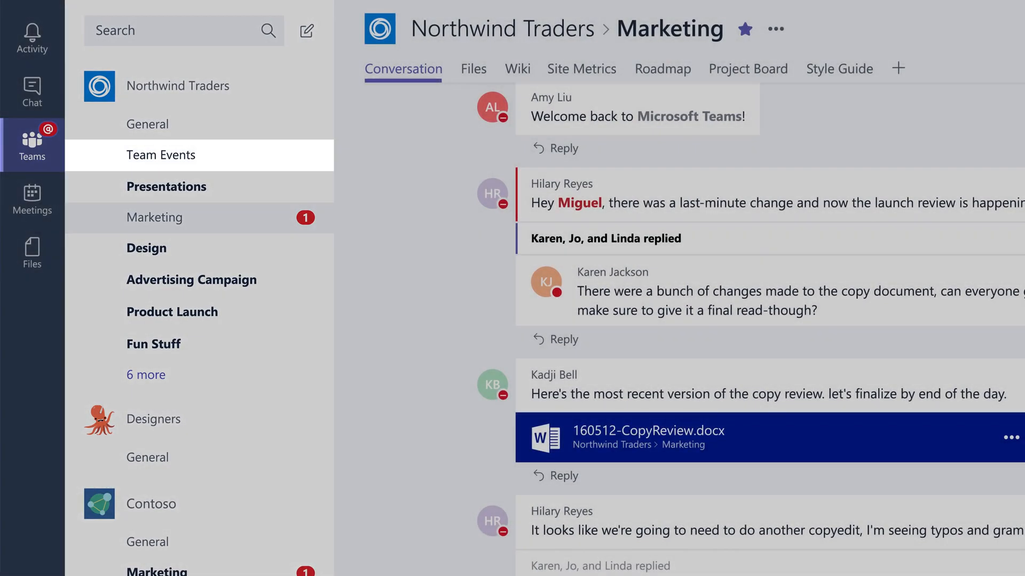
Scroll through the Marketing conversation and switch to the Ray, Herman, Emiliano group chat
{"action": "left_click", "coordinate": [147, 247]}
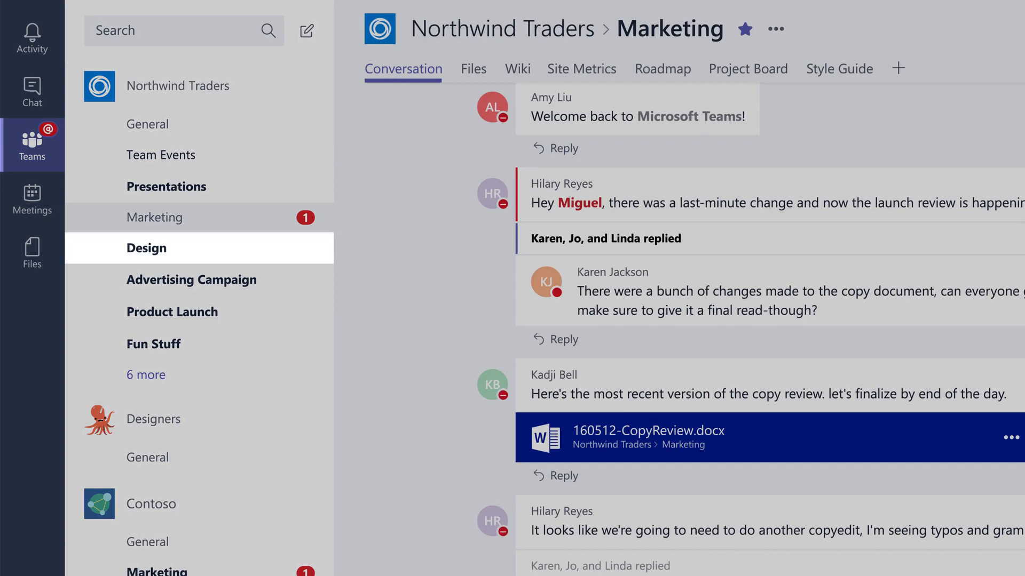
{"action": "left_click", "coordinate": [172, 312]}
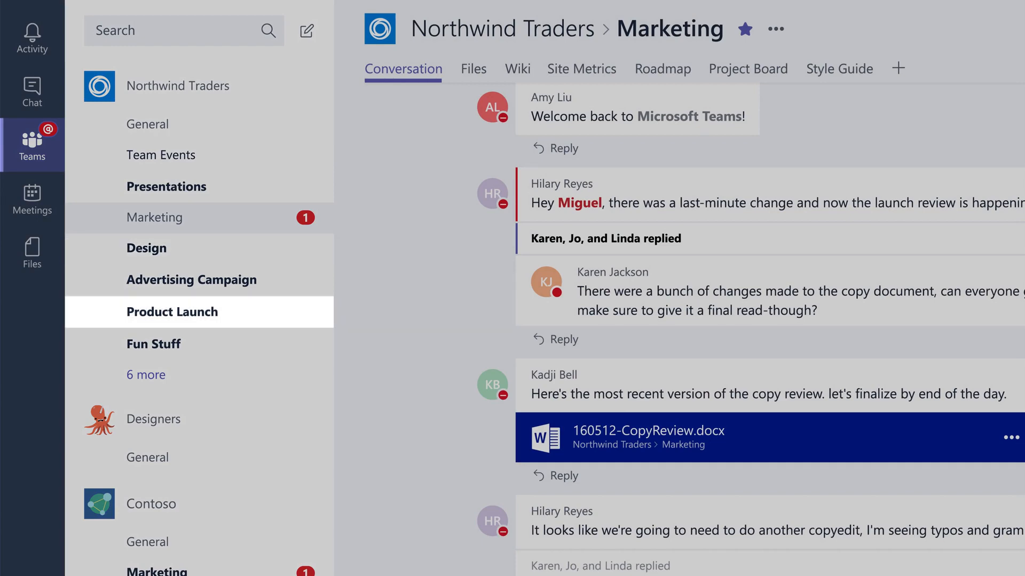
{"action": "left_click", "coordinate": [153, 344]}
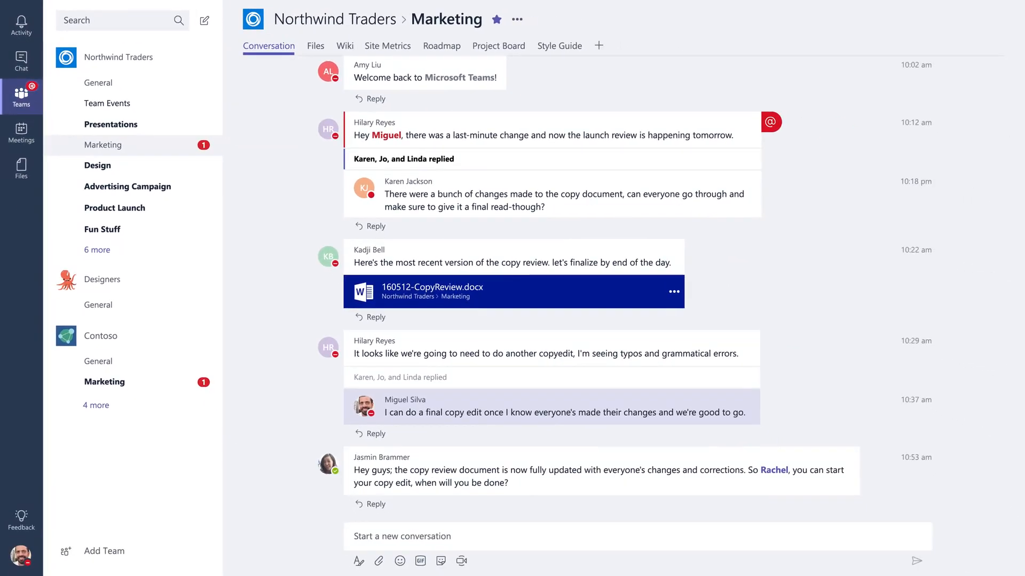
{"action": "scroll", "scroll_direction": "down", "scroll_amount": 3}
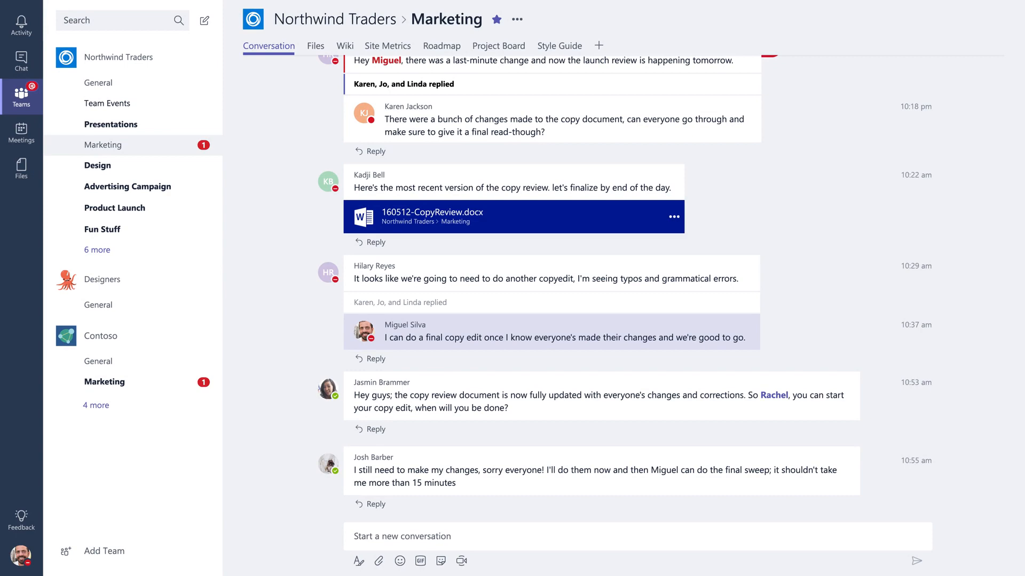
{"action": "mouse_move", "coordinate": [21, 64]}
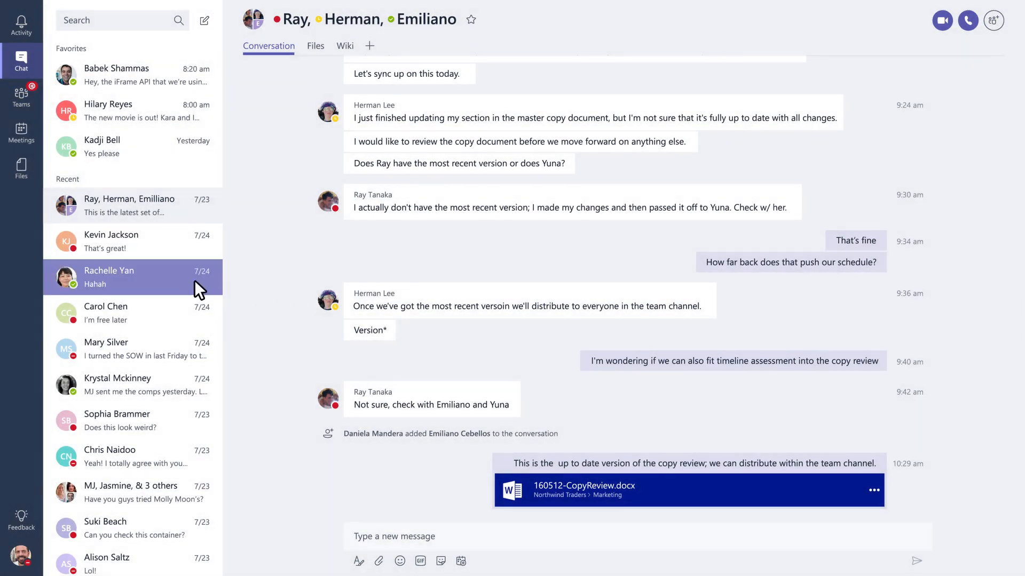
{"action": "left_click", "coordinate": [131, 276]}
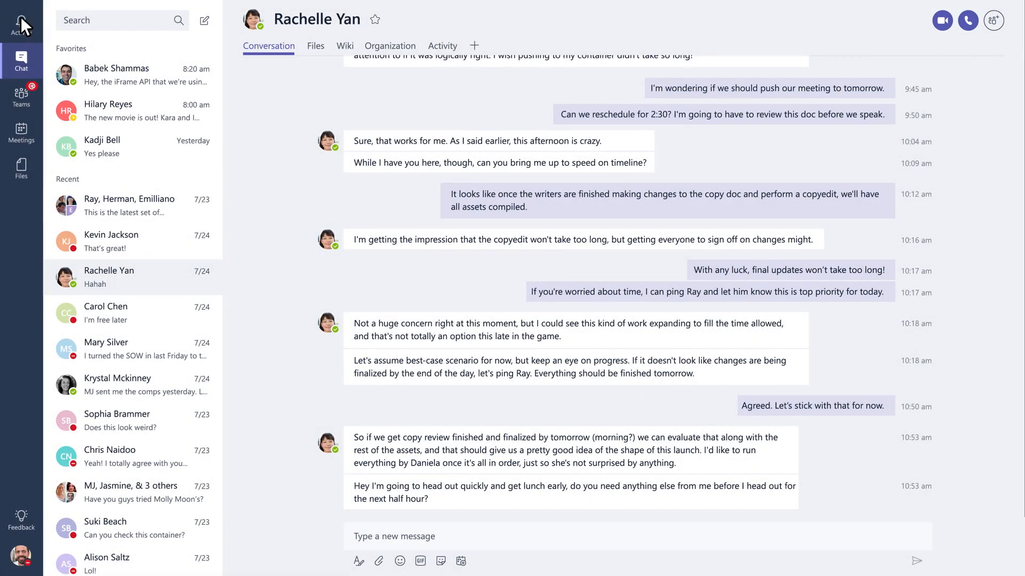
Go through the Activity feed to the Marketing Review meeting details with agenda and attendees
{"action": "left_click", "coordinate": [20, 25]}
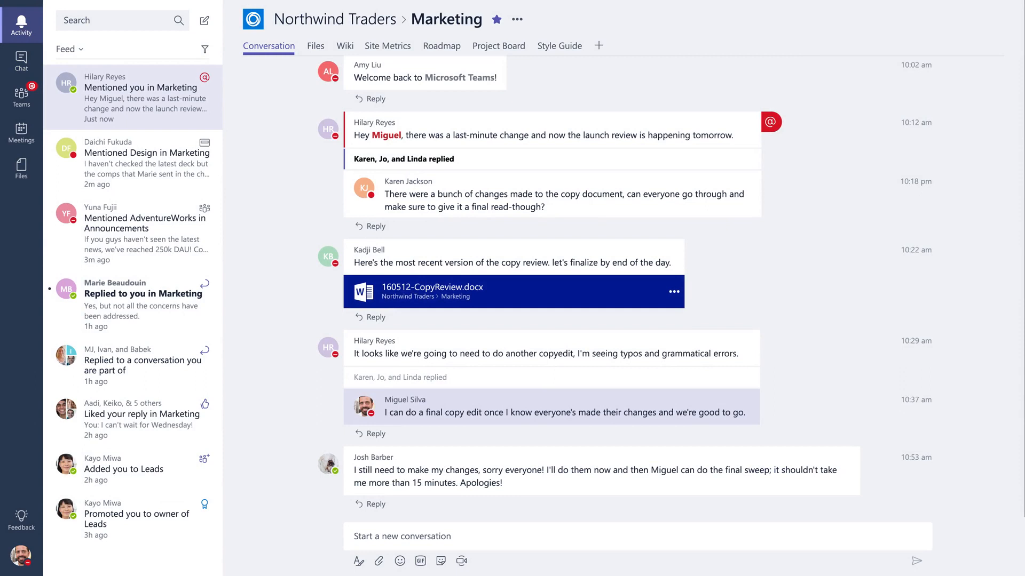
{"action": "mouse_move", "coordinate": [64, 149]}
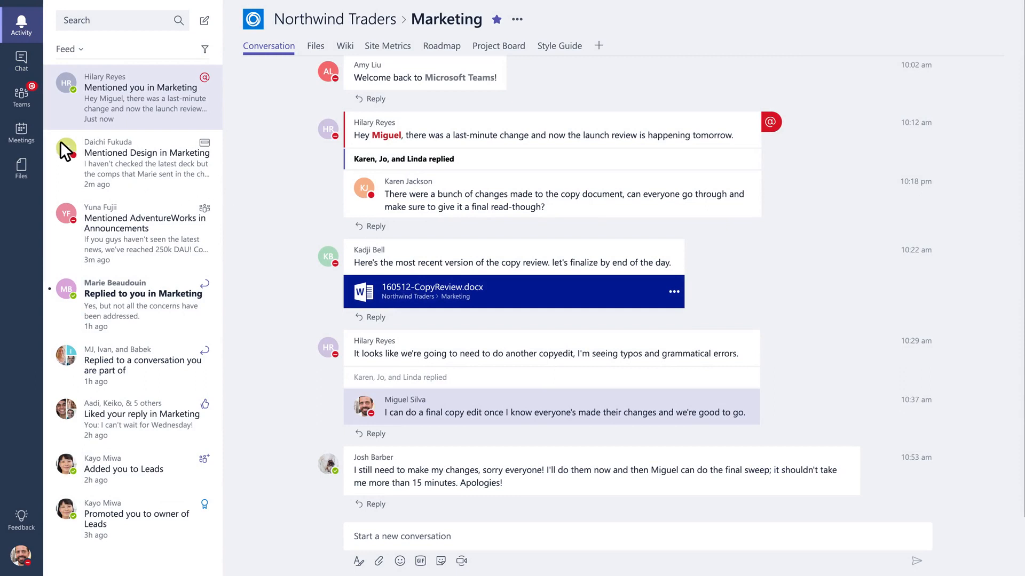
{"action": "left_click", "coordinate": [22, 134]}
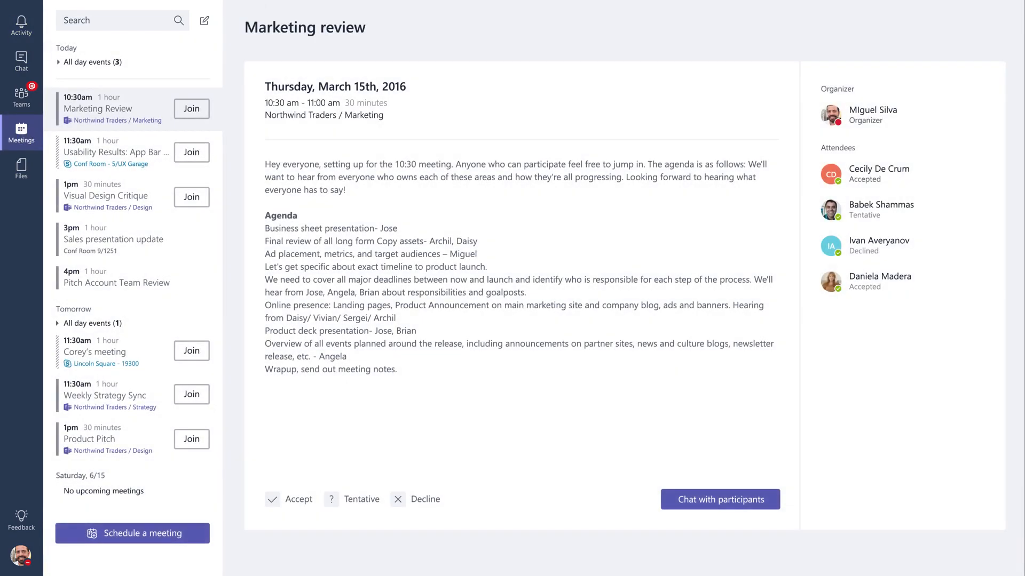
{"action": "mouse_move", "coordinate": [21, 167]}
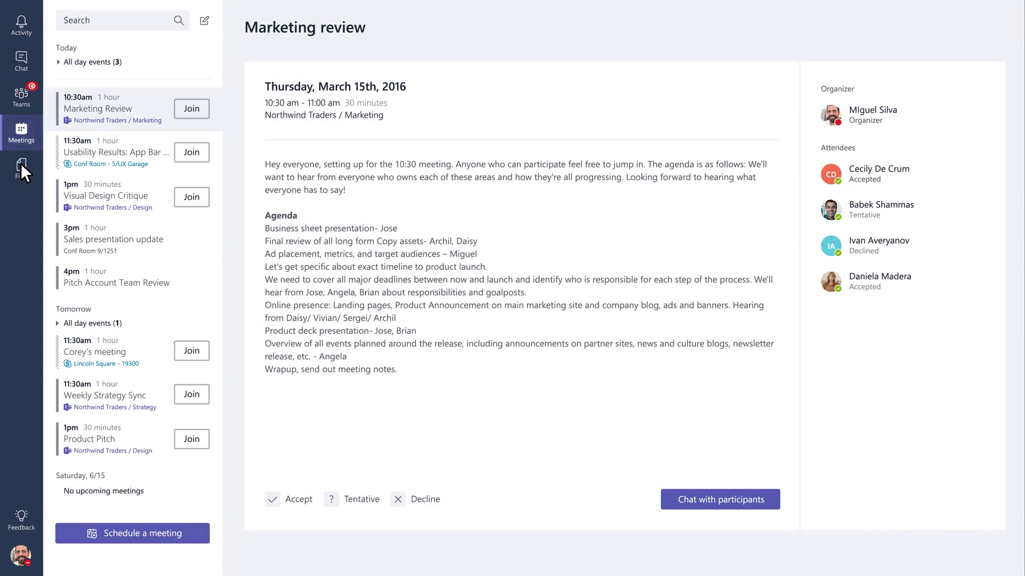
View the Recent files list, then return to the Northwind Traders Marketing channel
{"action": "left_click", "coordinate": [21, 167]}
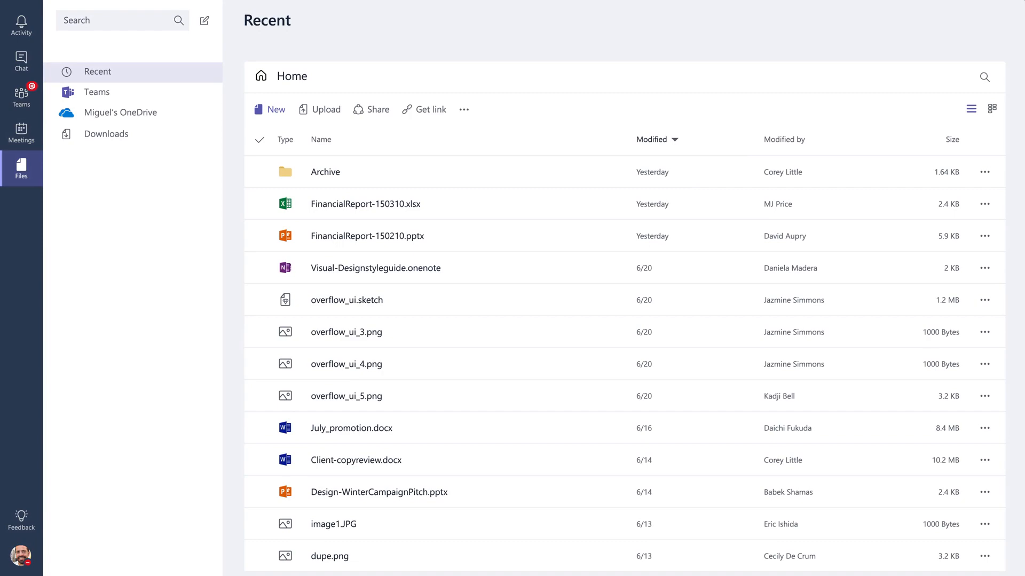
{"action": "mouse_move", "coordinate": [25, 97]}
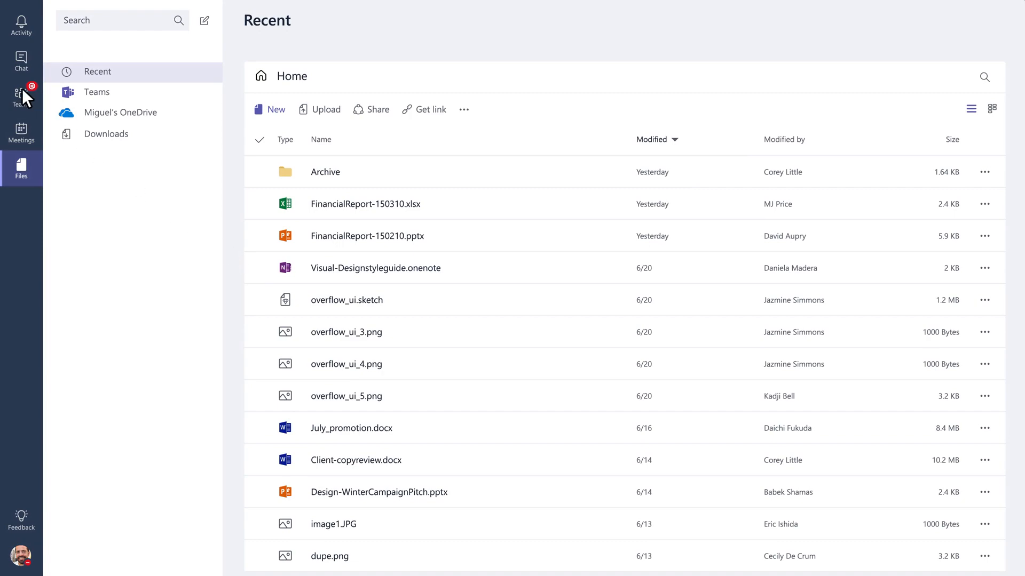
{"action": "left_click", "coordinate": [21, 96]}
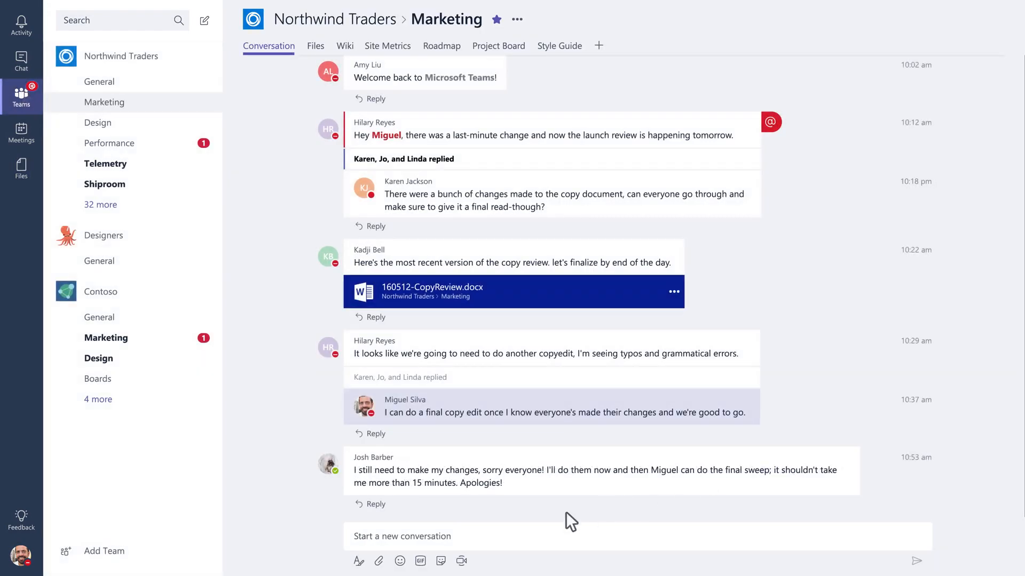
Insert the high-five meme sticker captioned 'Great Job!' into the Marketing compose box, unsent
{"action": "left_click", "coordinate": [399, 561]}
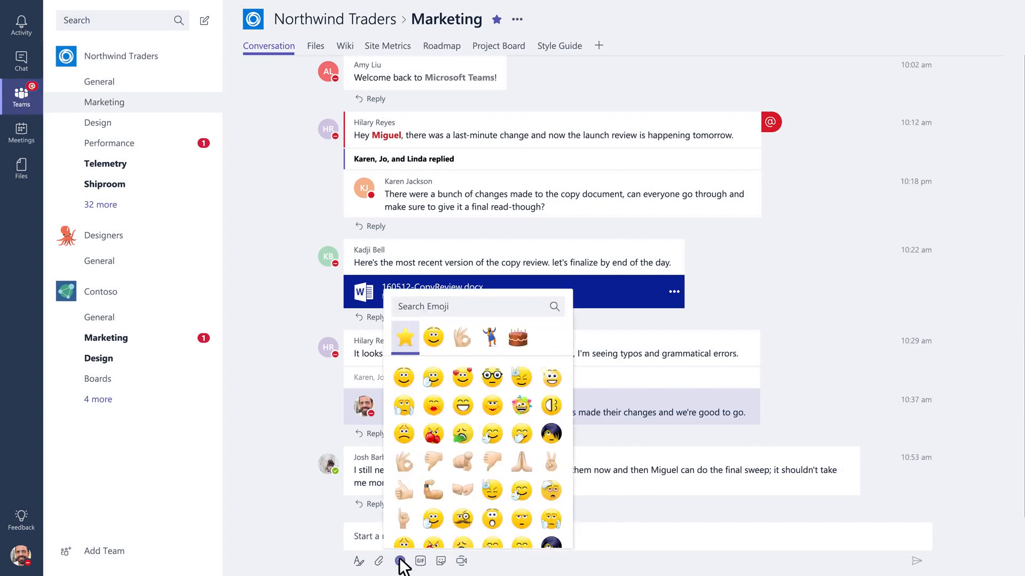
{"action": "left_click", "coordinate": [420, 561]}
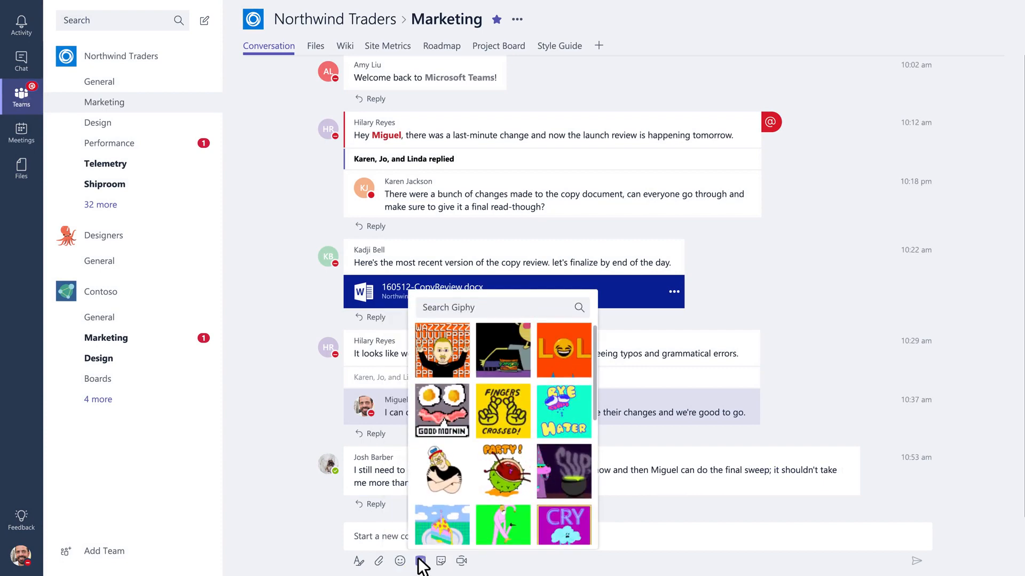
{"action": "left_click", "coordinate": [419, 561]}
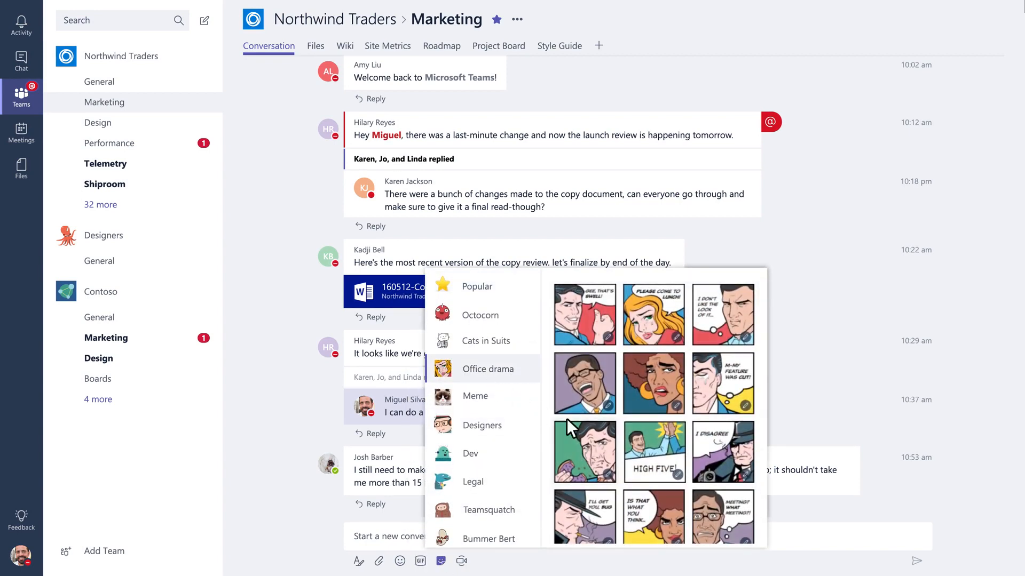
{"action": "left_click", "coordinate": [653, 452]}
{"action": "type", "text": "Great Job!"}
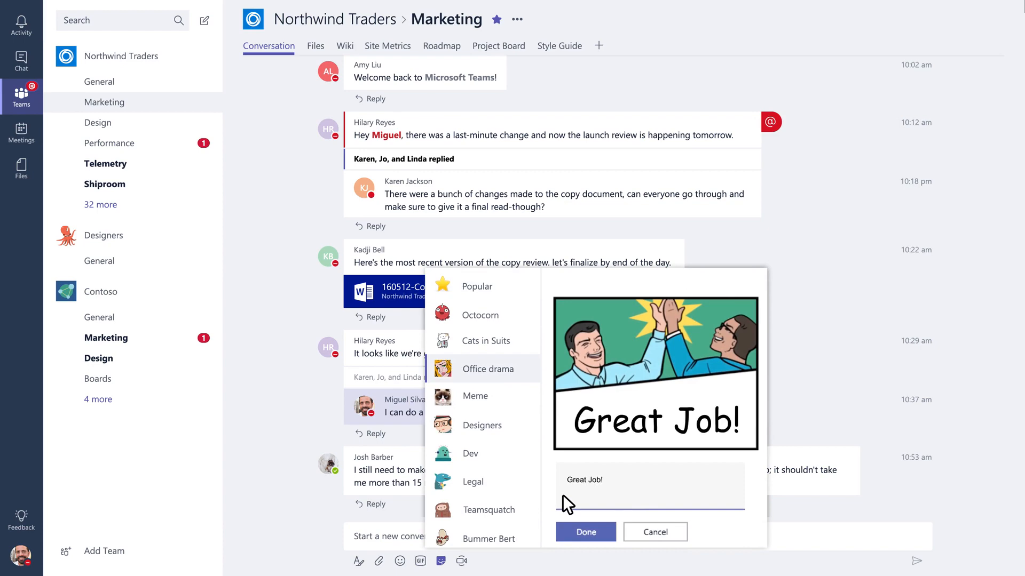
{"action": "left_click", "coordinate": [584, 532]}
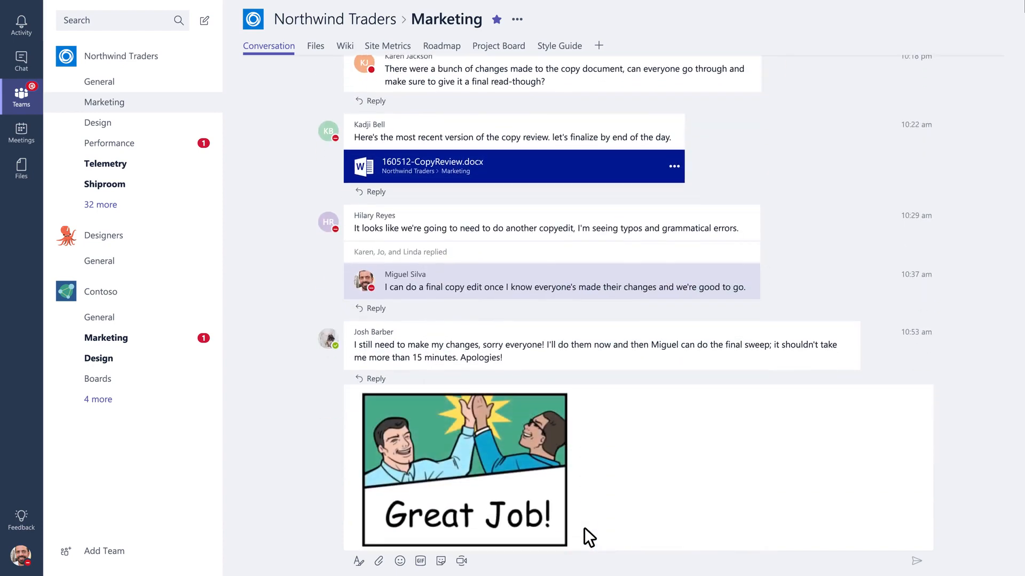